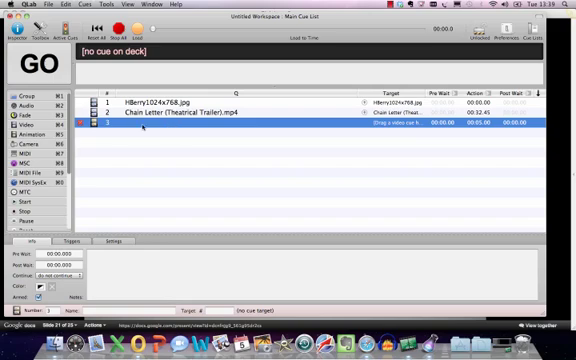
- Add fade cue 3 'Fade Trailer' targeting the trailer video cue, five seconds long
text(rAd)
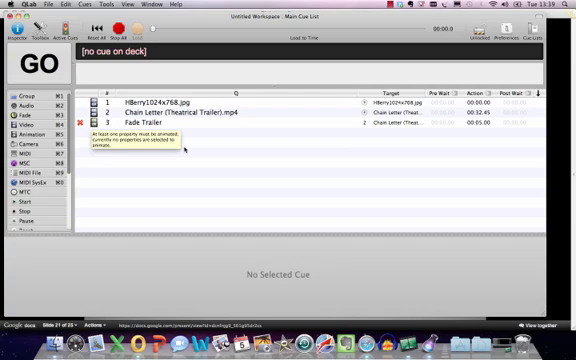
click(145, 128)
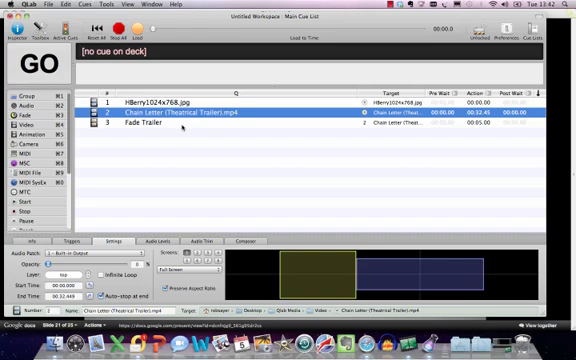
mouse_move(174, 143)
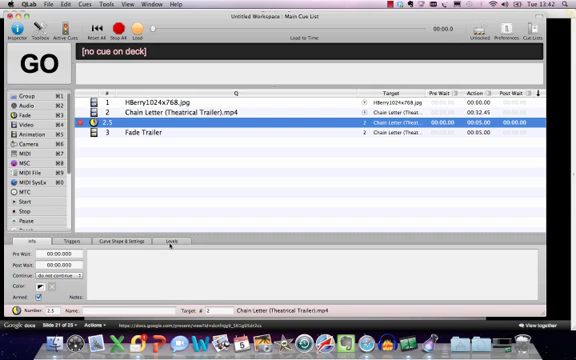
click(180, 239)
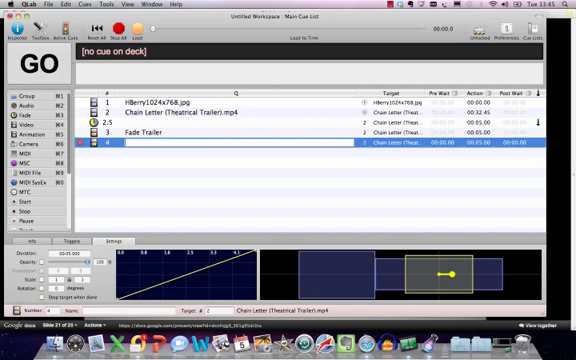
- Type 'Video Away' as the name of fade cue 4
text(Video V)
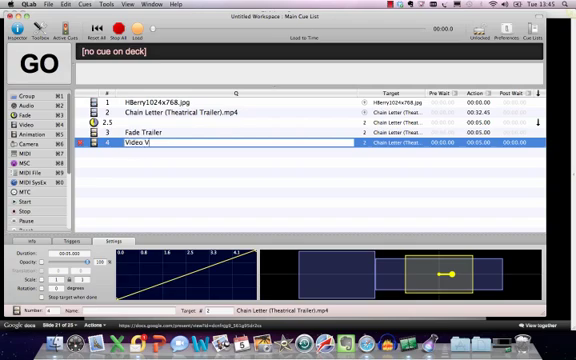
text(Away)
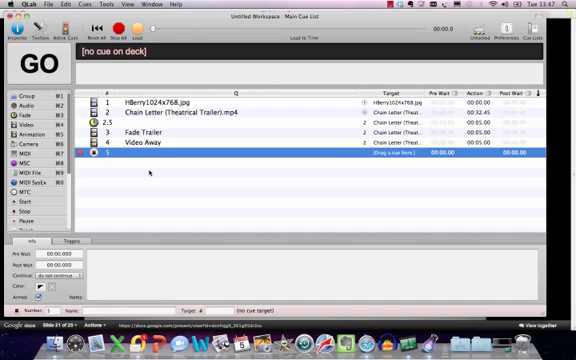
mouse_move(237, 188)
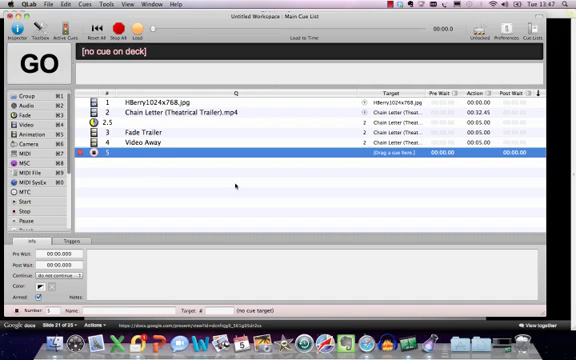
mouse_move(235, 186)
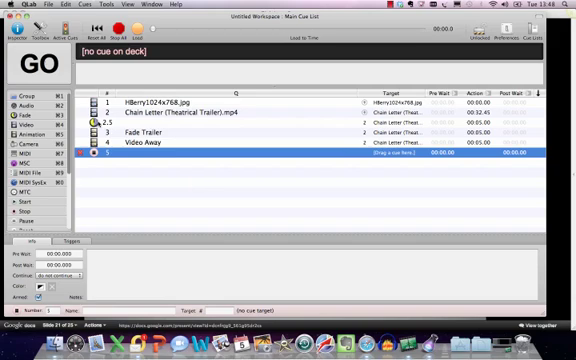
mouse_move(165, 206)
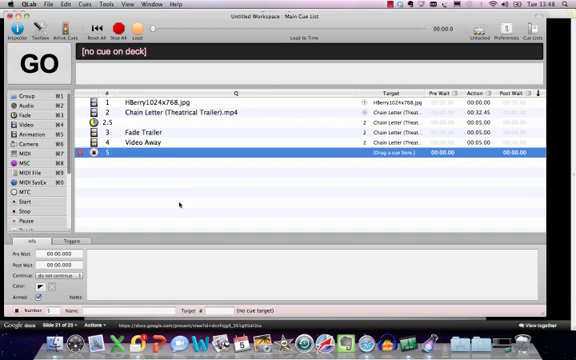